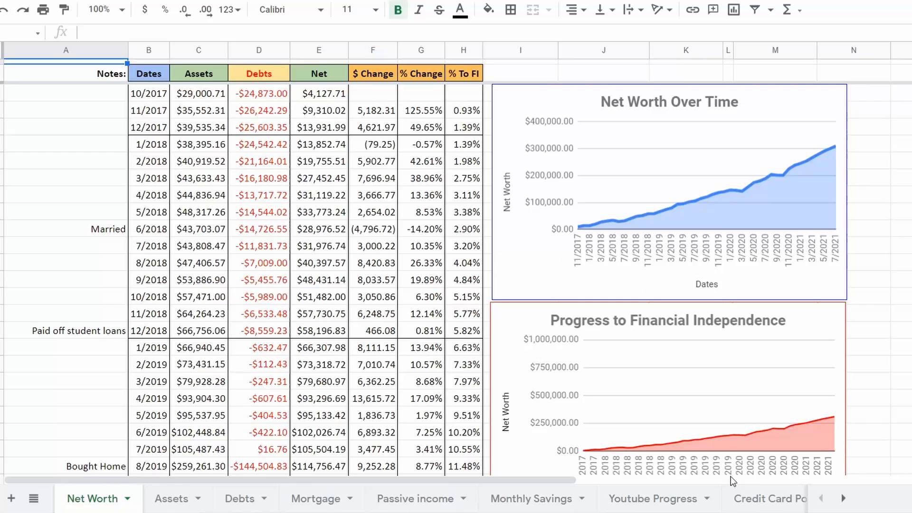
mouse_move(116, 107)
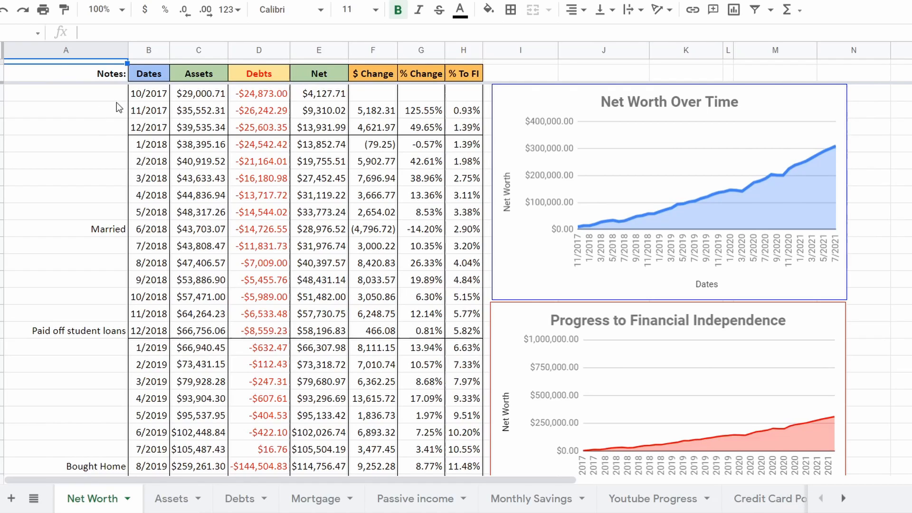
- Select the first recorded month 10/2017, then bring the 2021 rows and goal figures into view
left_click(149, 93)
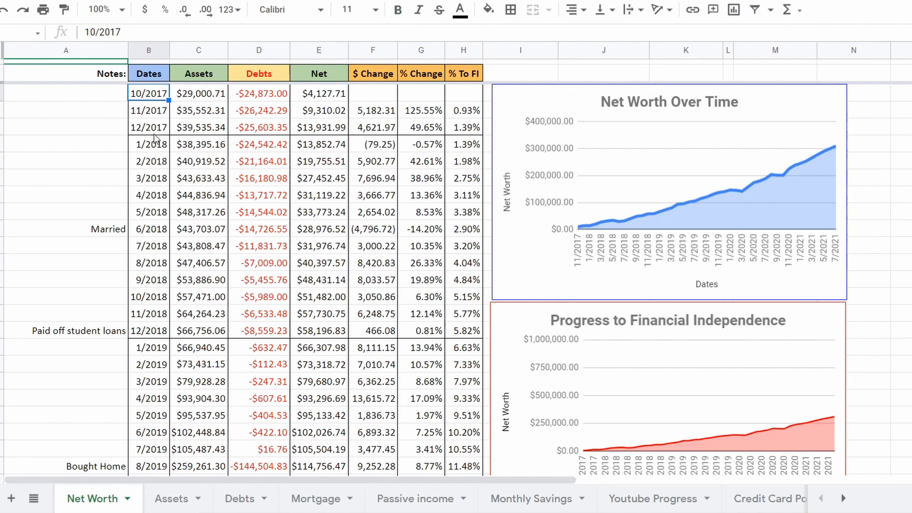
scroll("down", 3)
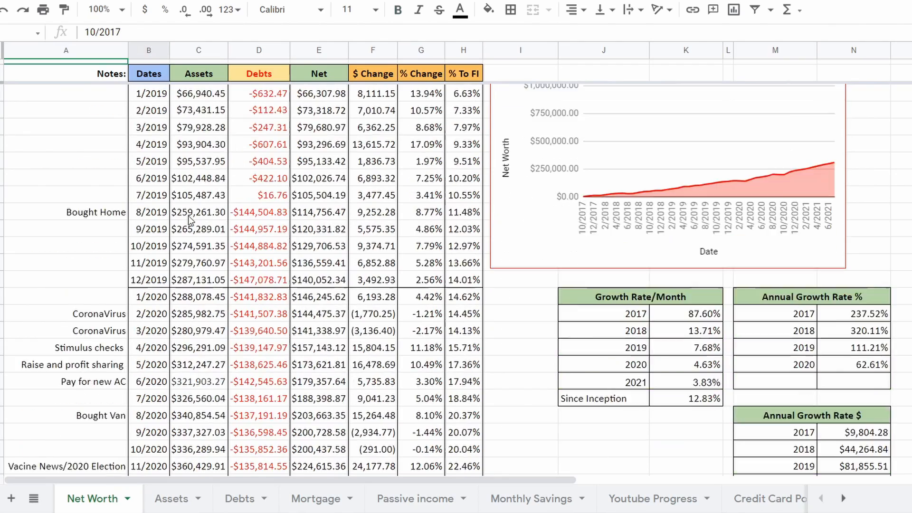
scroll("down", 3)
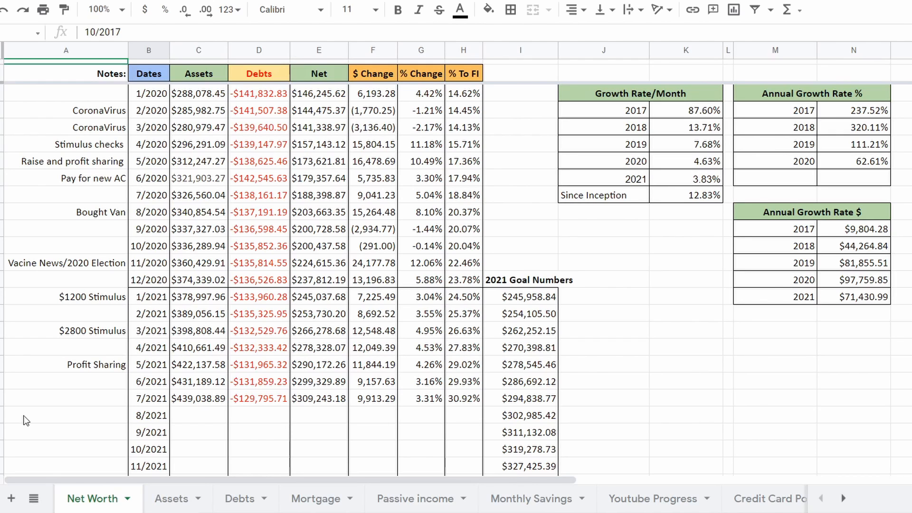
left_click(315, 499)
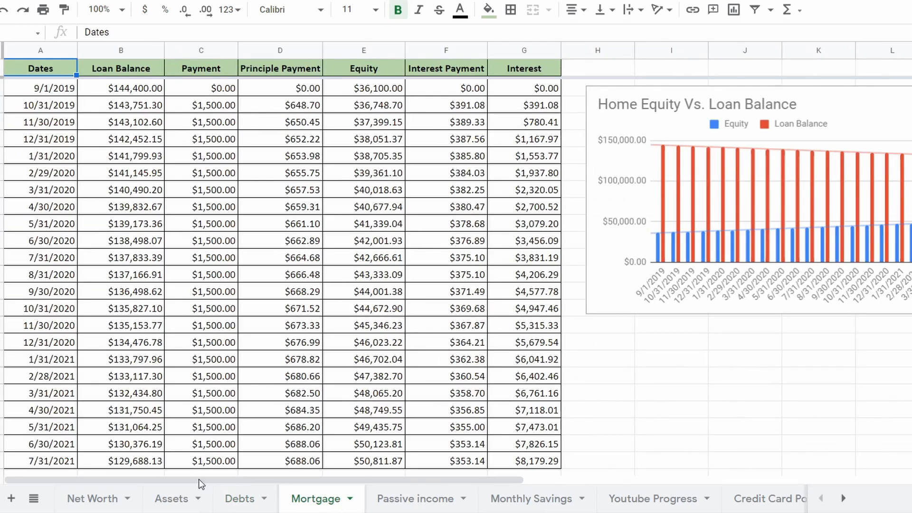
left_click(92, 498)
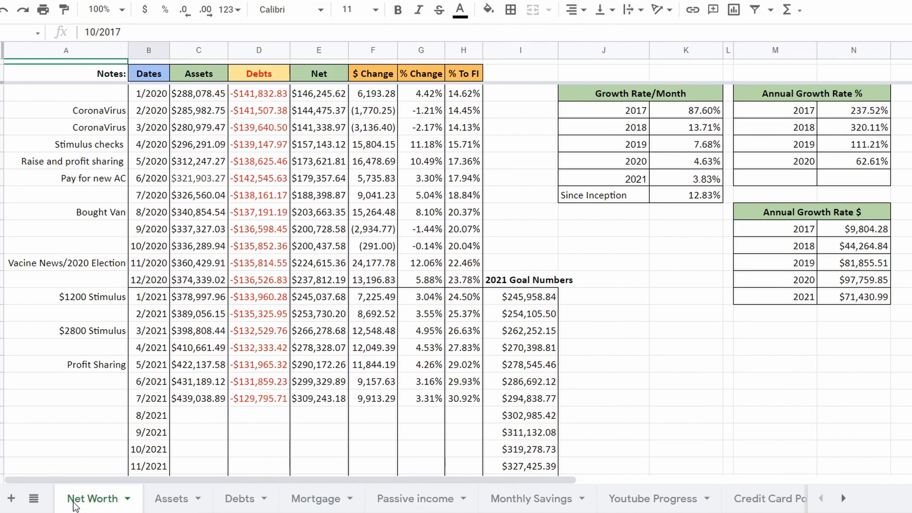
- Switch to the Assets sheet and select the HSA, Real Estate Investment and Home (purchase price) headings
left_click(171, 499)
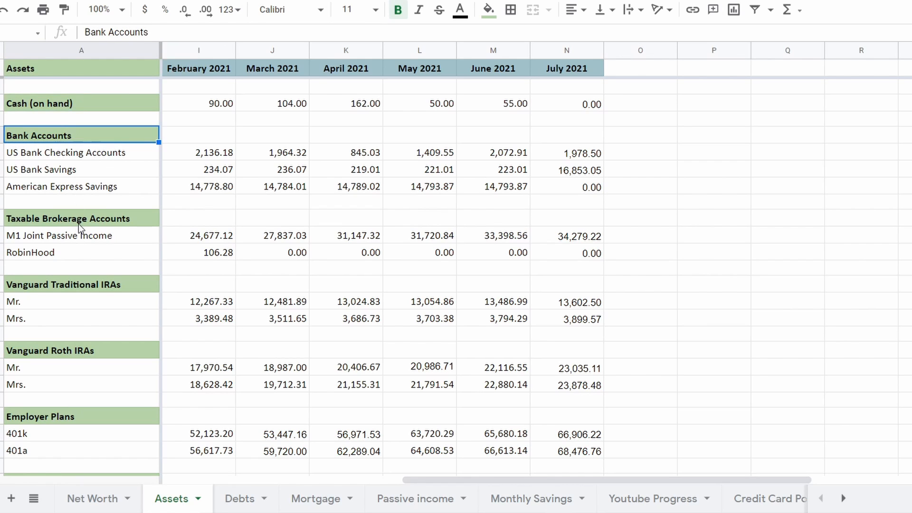
left_click(68, 219)
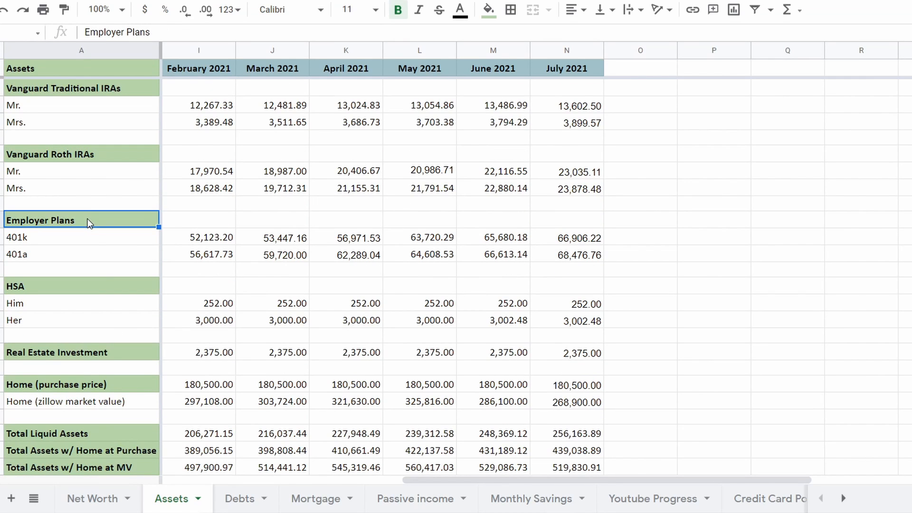
mouse_move(102, 295)
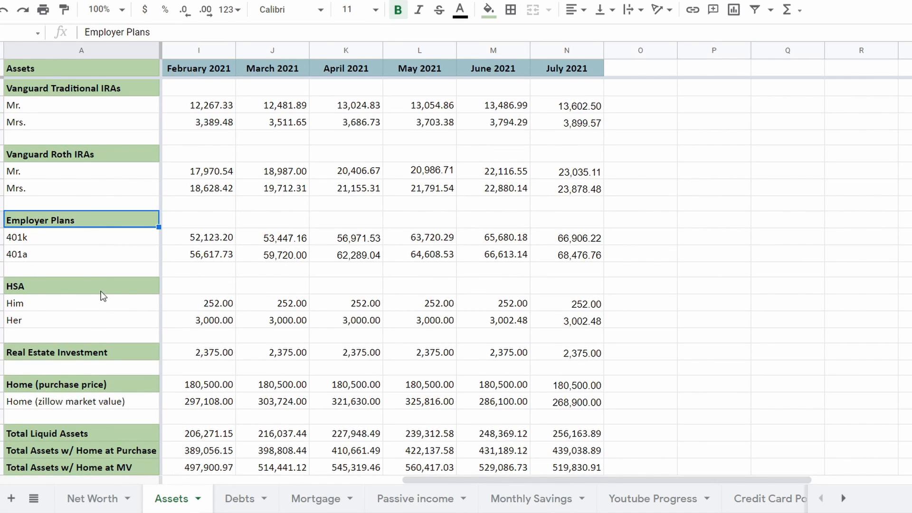
left_click(82, 286)
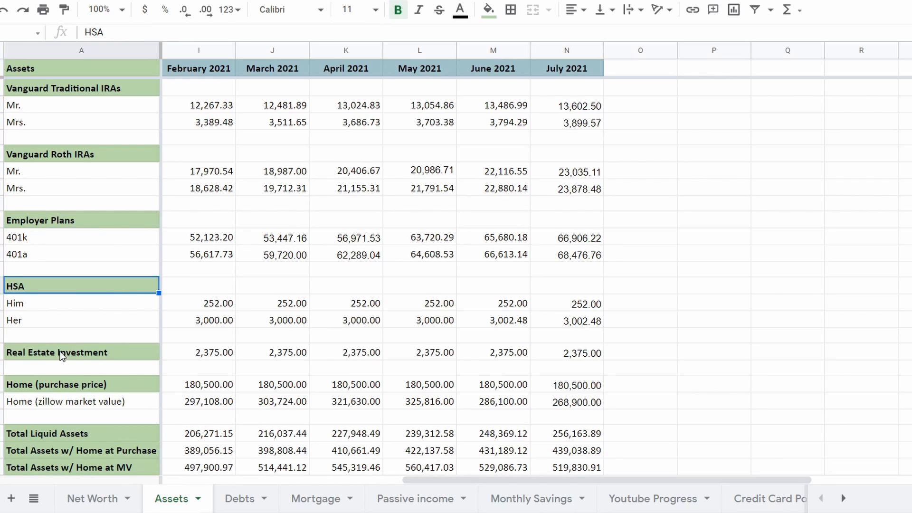
left_click(56, 351)
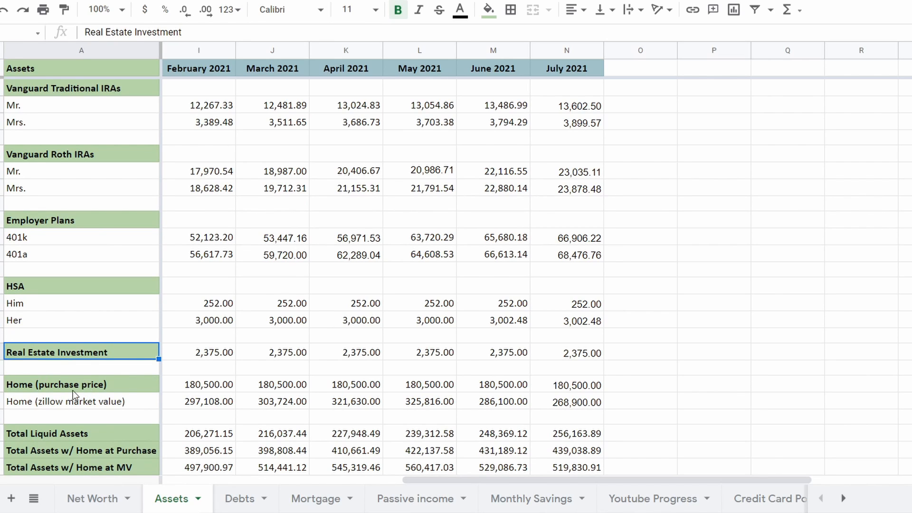
left_click(55, 384)
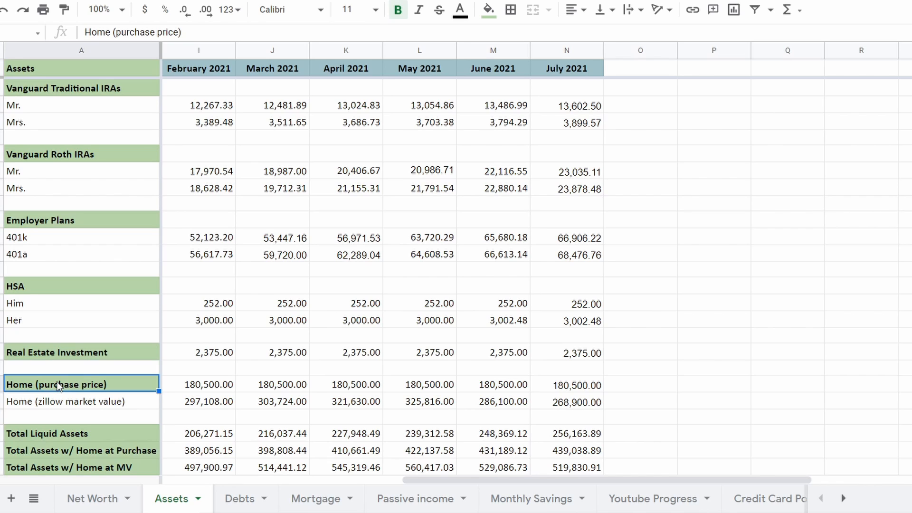
mouse_move(183, 79)
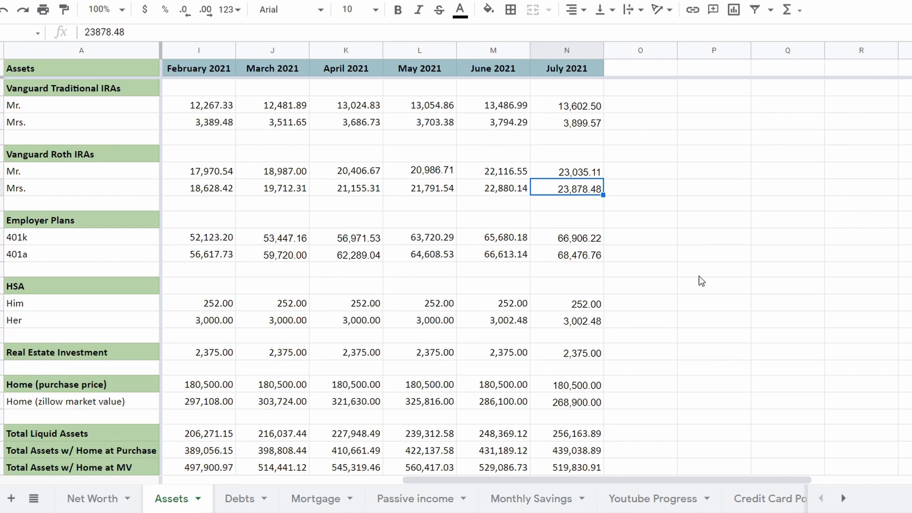
mouse_move(595, 375)
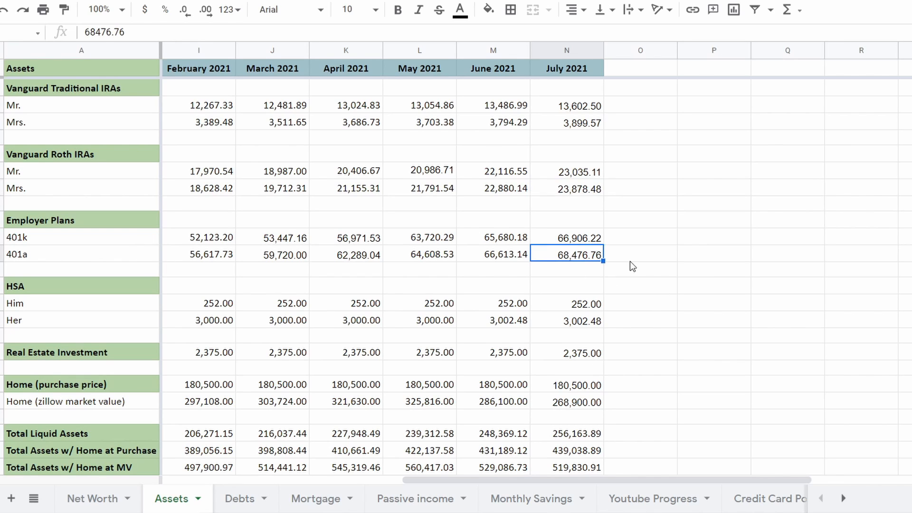
mouse_move(536, 280)
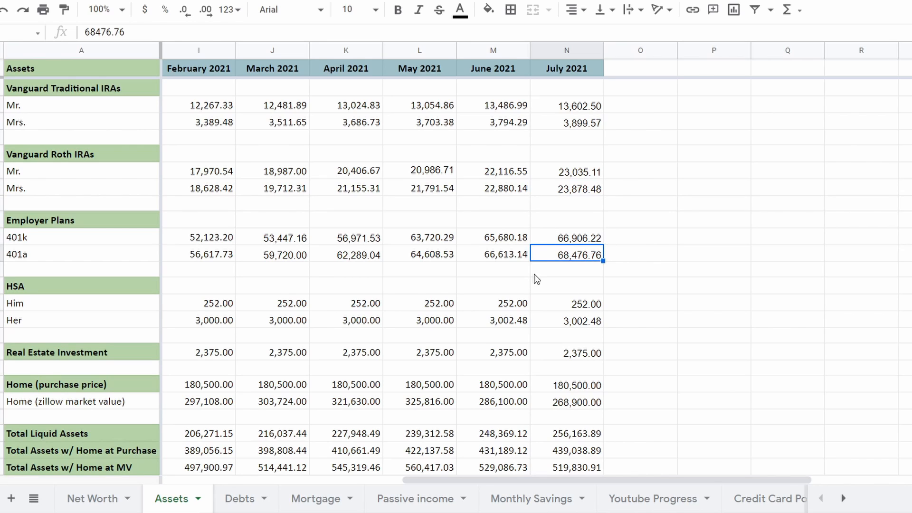
mouse_move(651, 282)
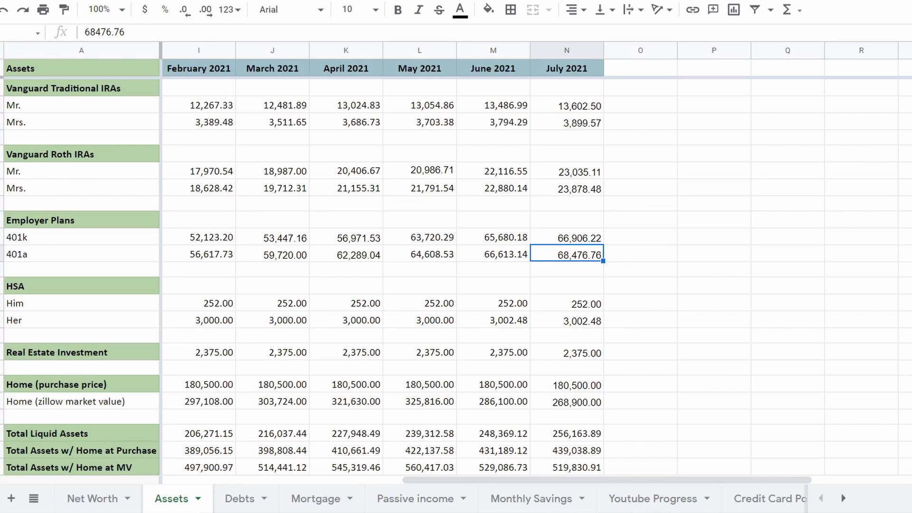
- Switch to the Passive income sheet and select June 2021's $4.50 interest entry
left_click(415, 499)
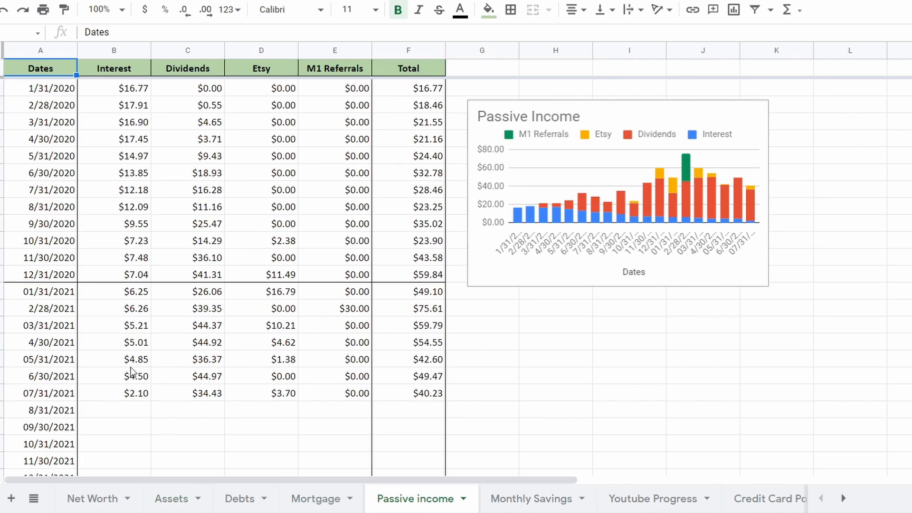
mouse_move(134, 379)
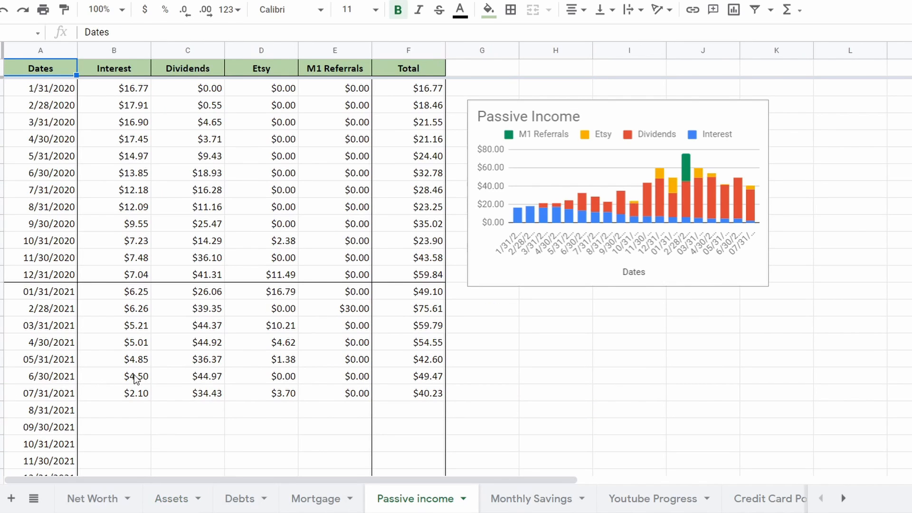
left_click(114, 376)
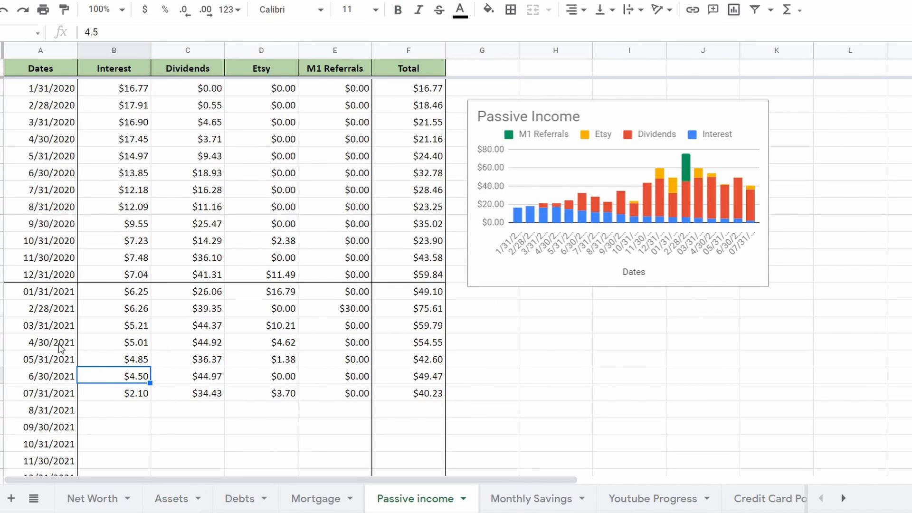
mouse_move(119, 386)
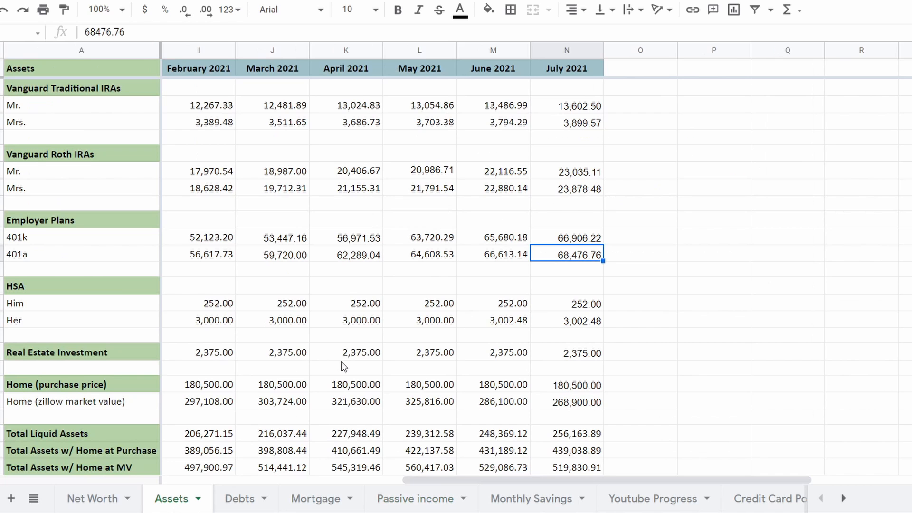
- Select July 2021's Total Assets cell to show its SUM formula giving 439,038.89
scroll("down", 3)
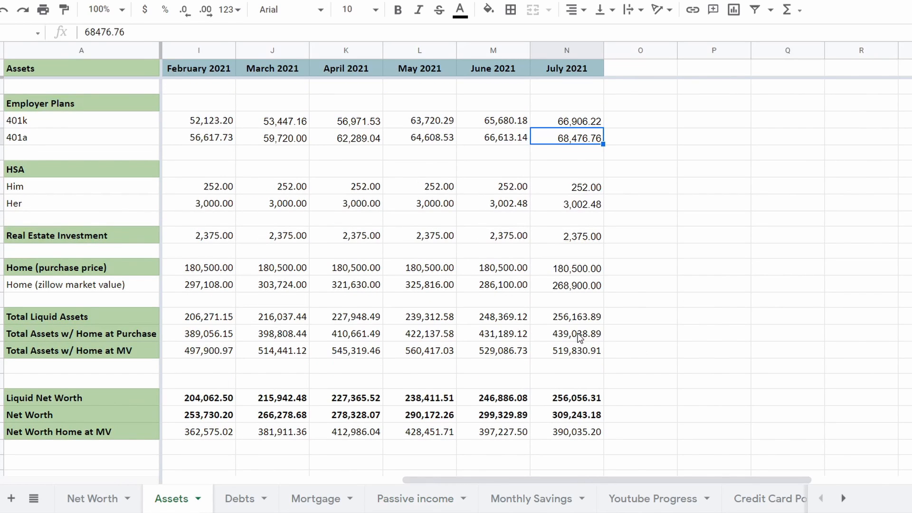
left_click(566, 334)
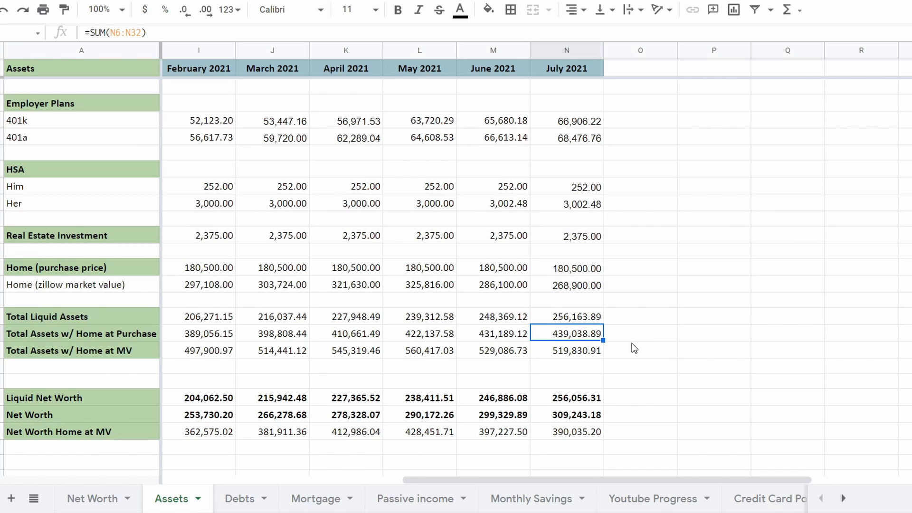
mouse_move(622, 325)
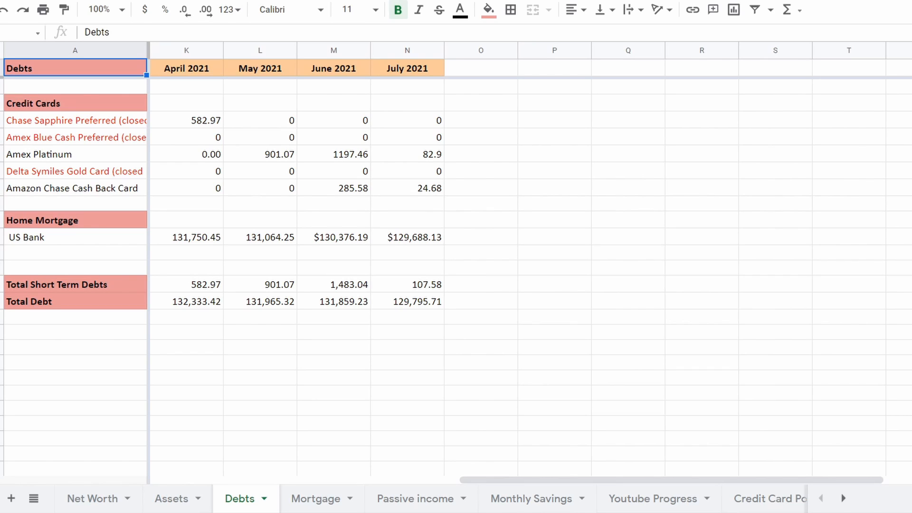
mouse_move(381, 87)
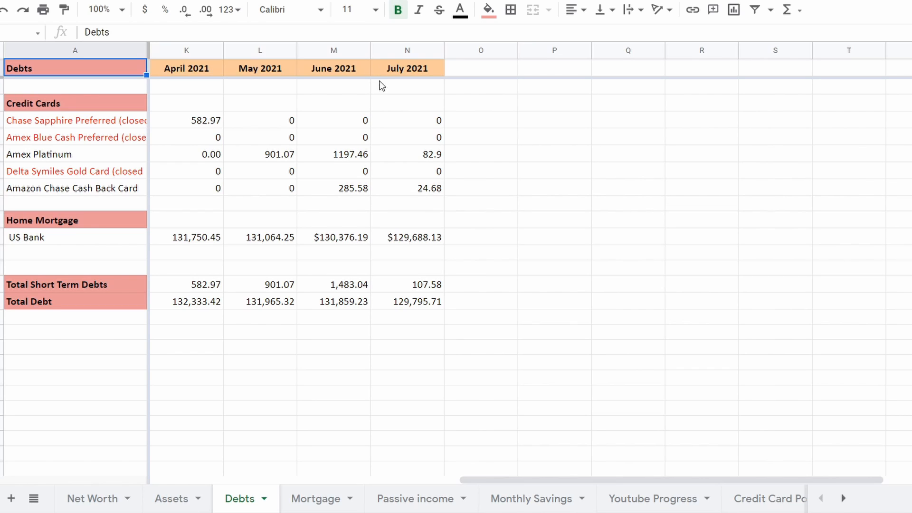
mouse_move(323, 134)
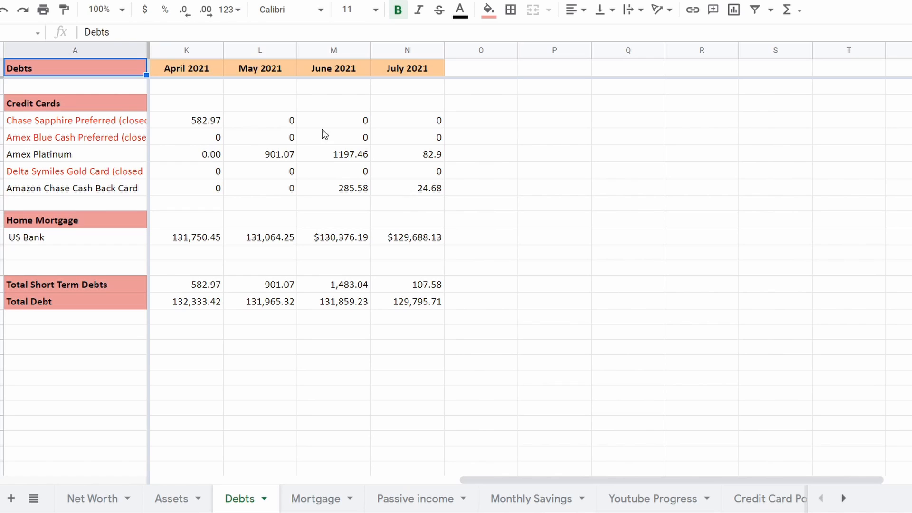
mouse_move(426, 314)
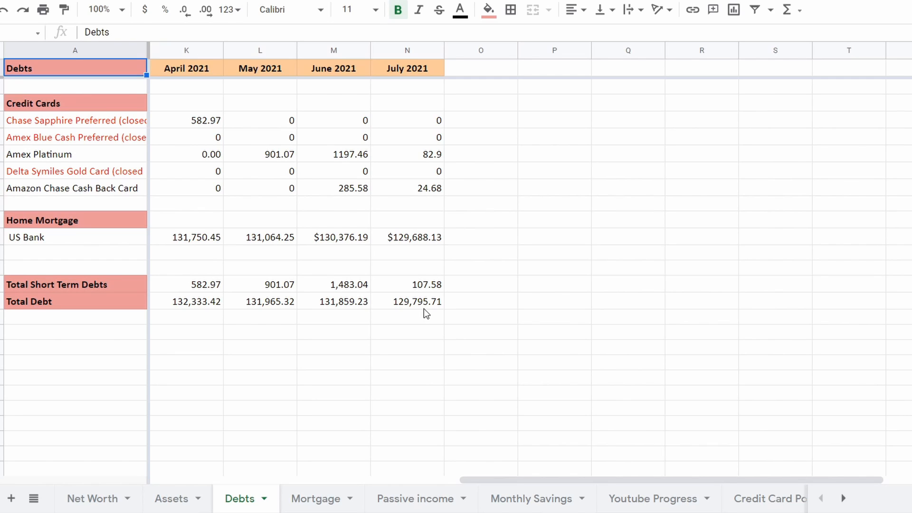
left_click(334, 284)
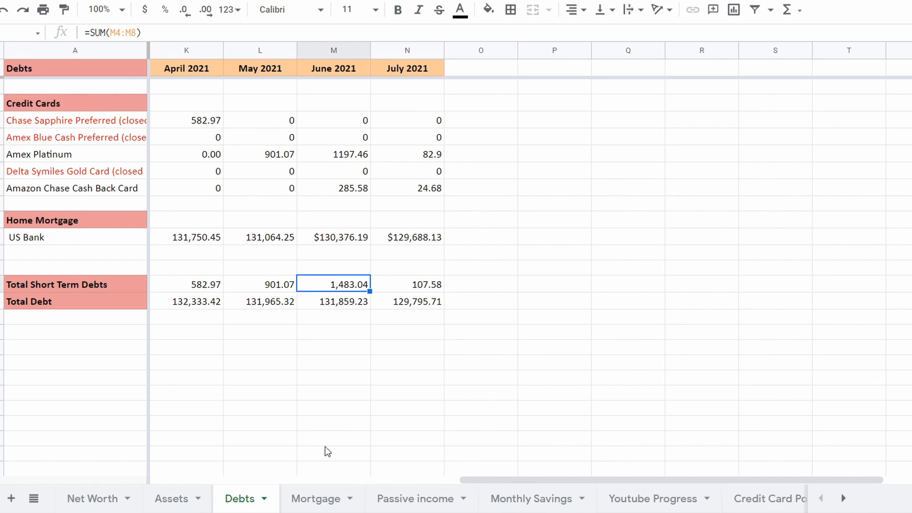
mouse_move(316, 499)
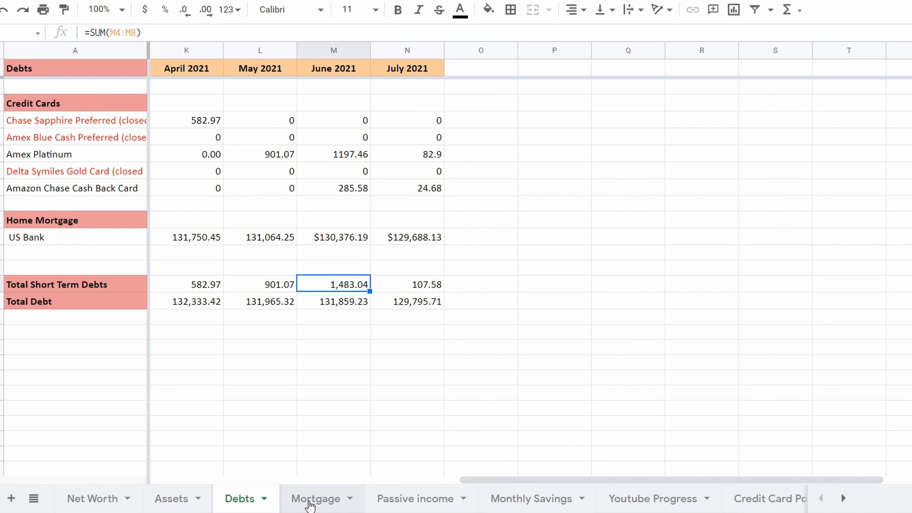
- View the Mortgage sheet's July 2021 row, then return to the Net Worth sheet
left_click(316, 499)
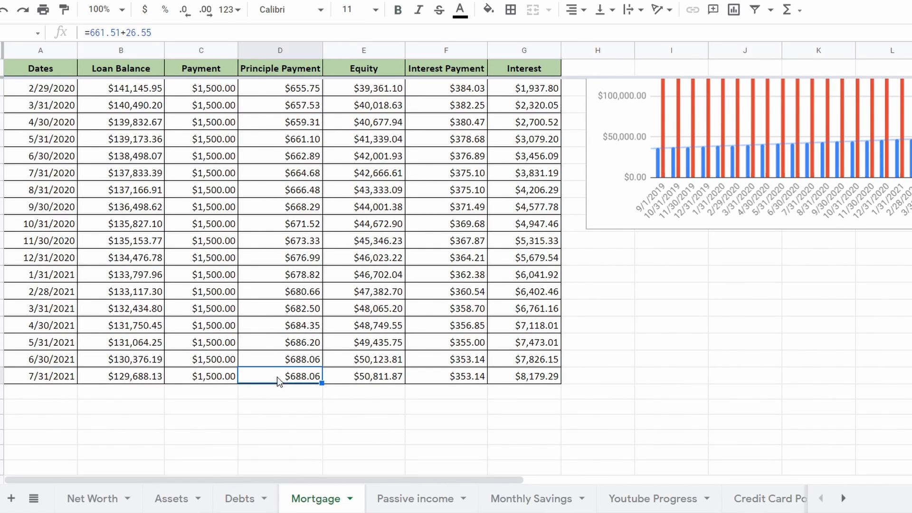
mouse_move(551, 373)
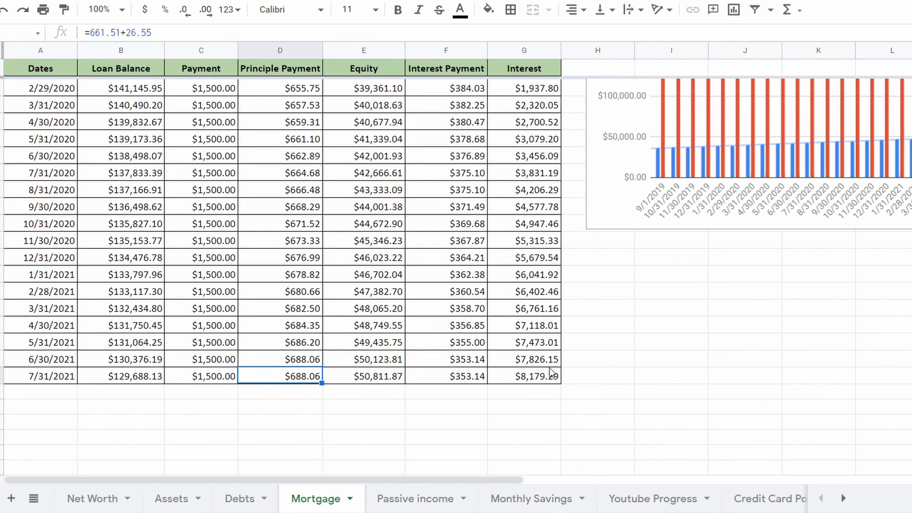
mouse_move(34, 381)
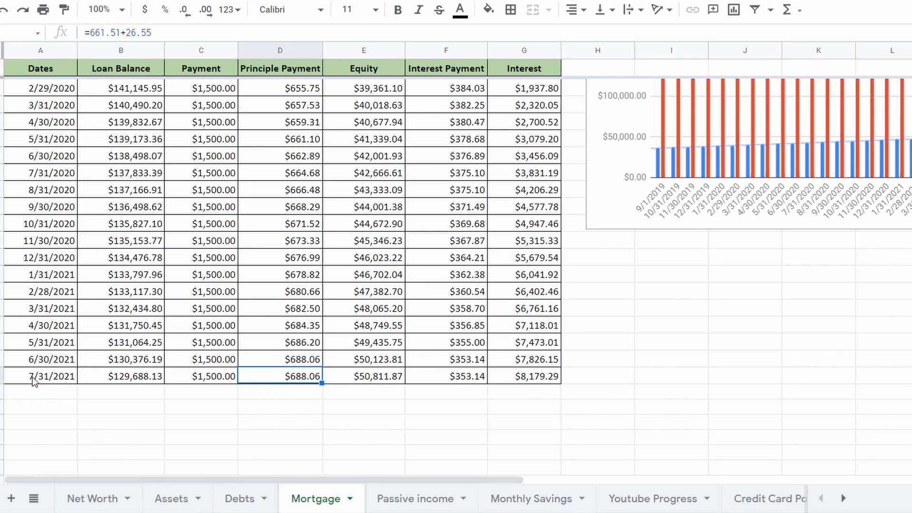
mouse_move(344, 480)
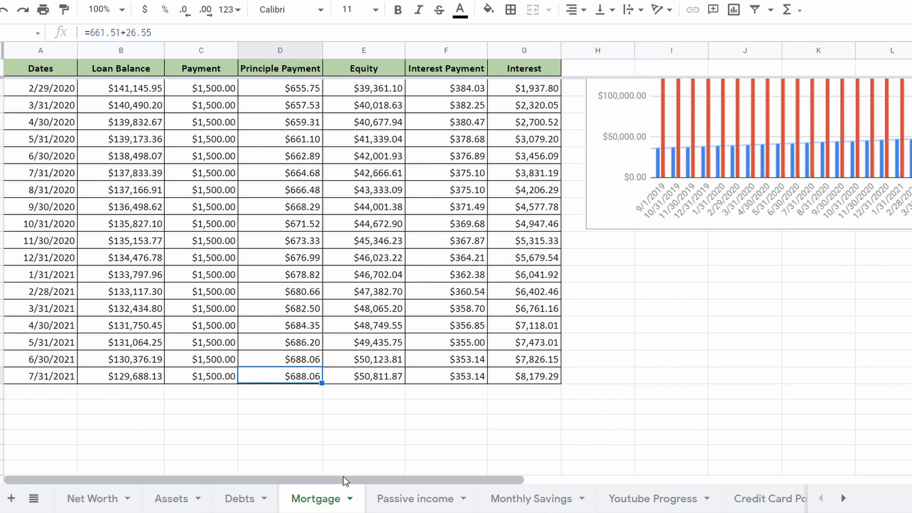
left_click(92, 499)
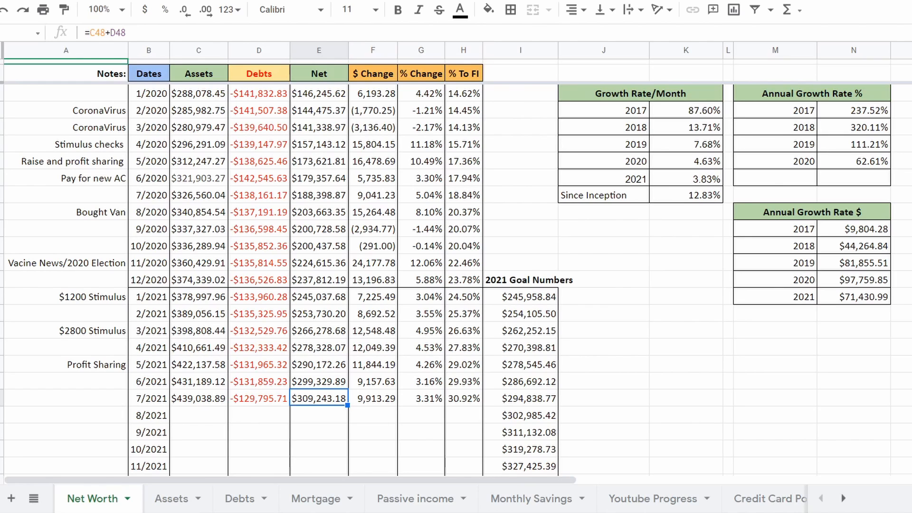
mouse_move(326, 390)
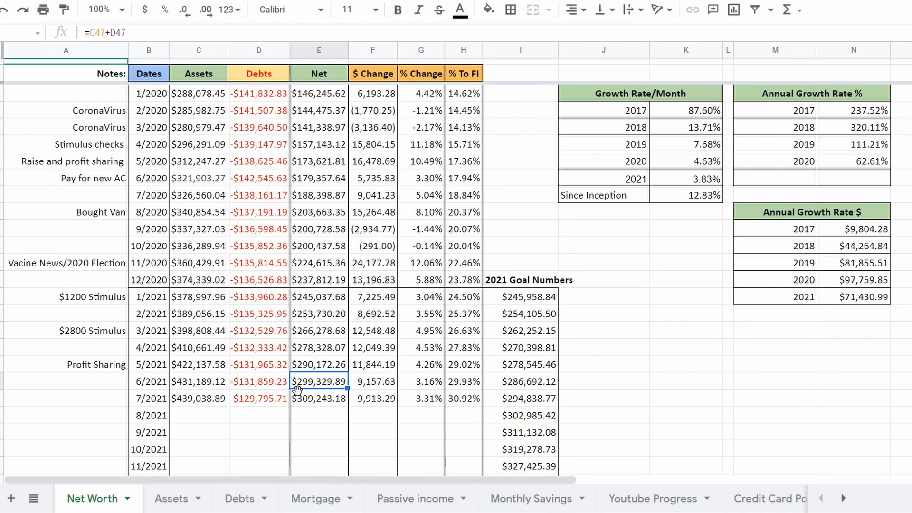
left_click(318, 398)
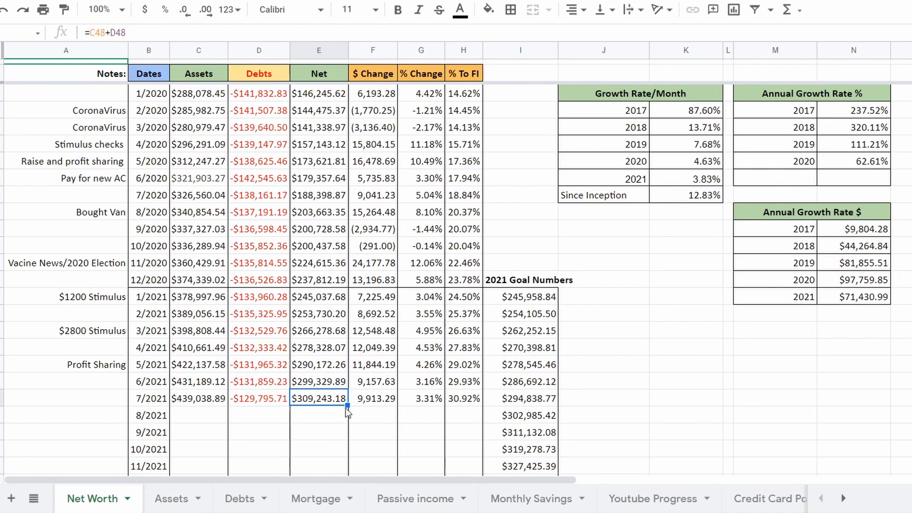
mouse_move(302, 429)
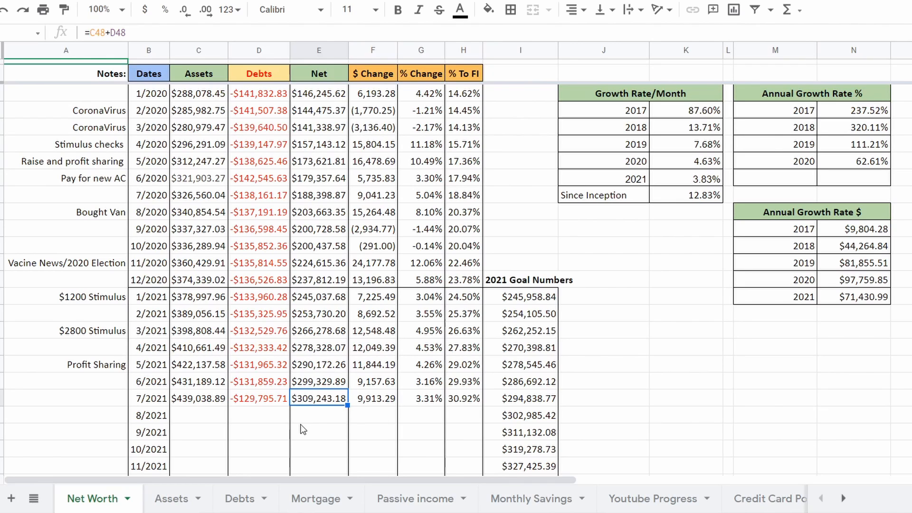
left_click(421, 398)
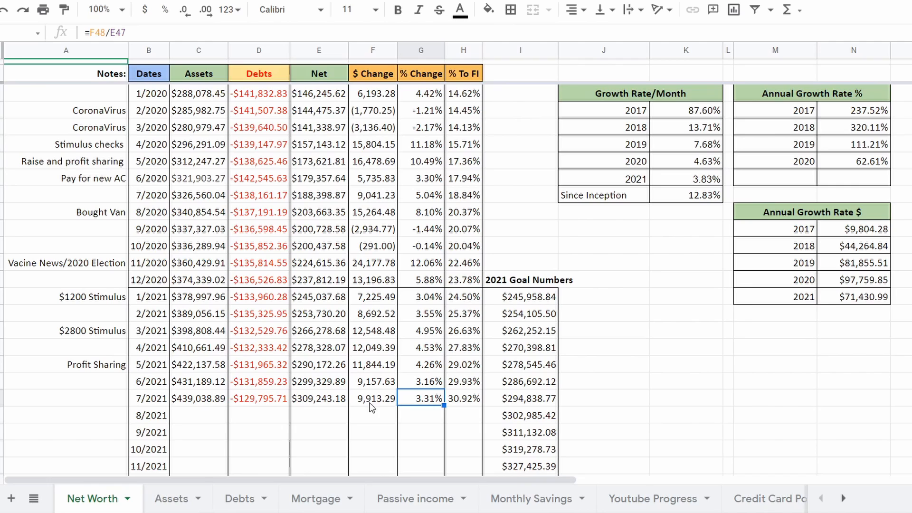
left_click(372, 398)
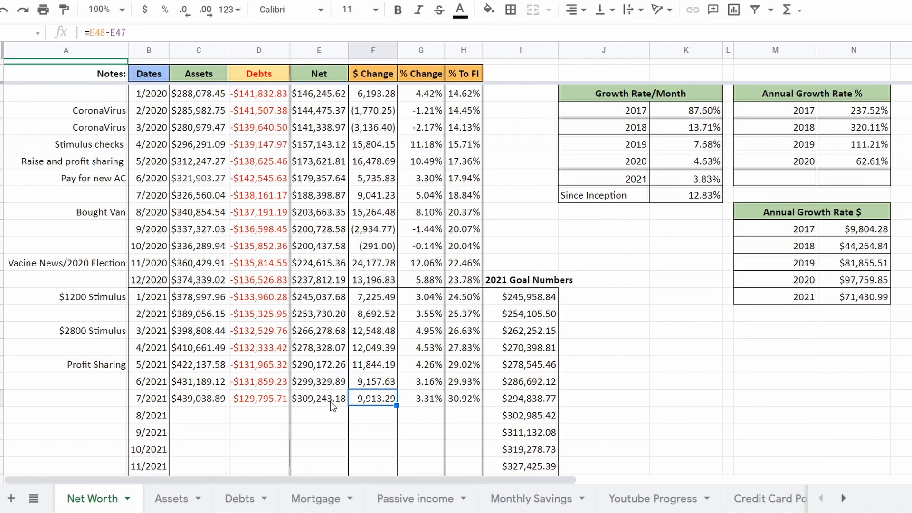
mouse_move(383, 403)
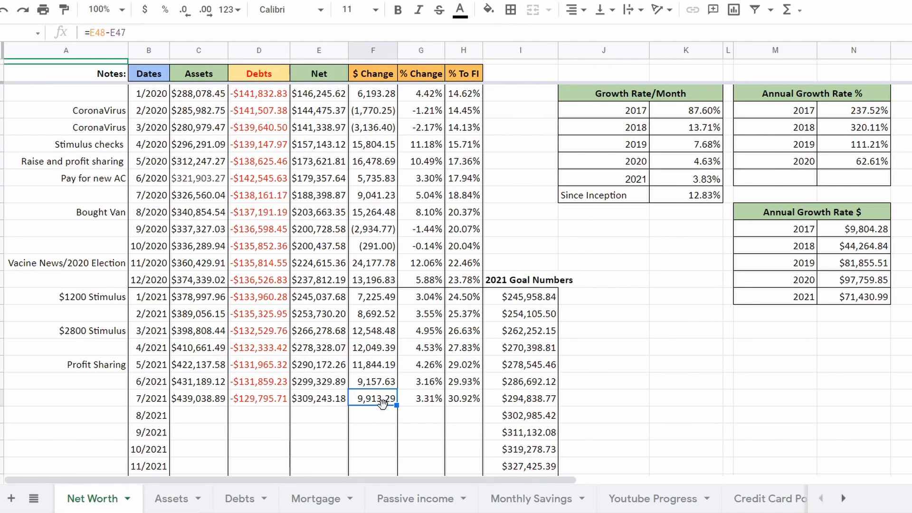